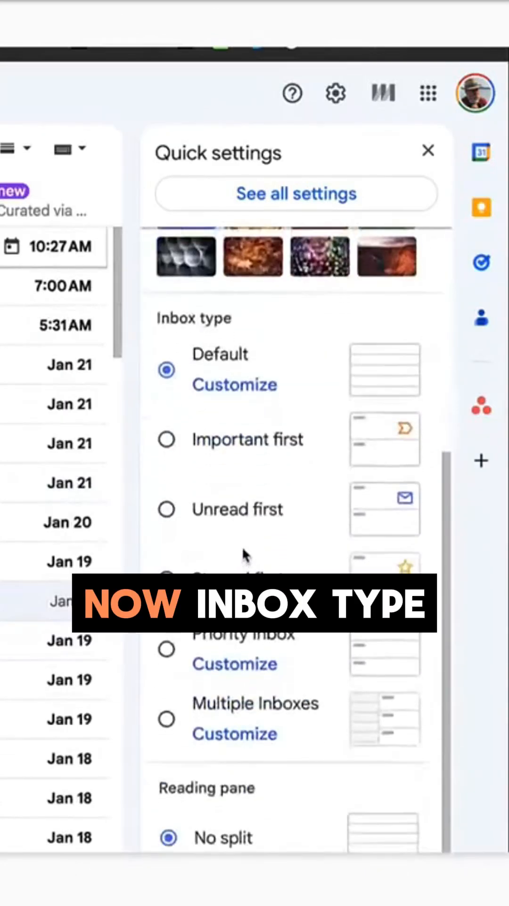
- Scroll the Quick settings panel, then close it to view the categorized inbox
{"action": "scroll", "scroll_direction": "down", "scroll_amount": 3}
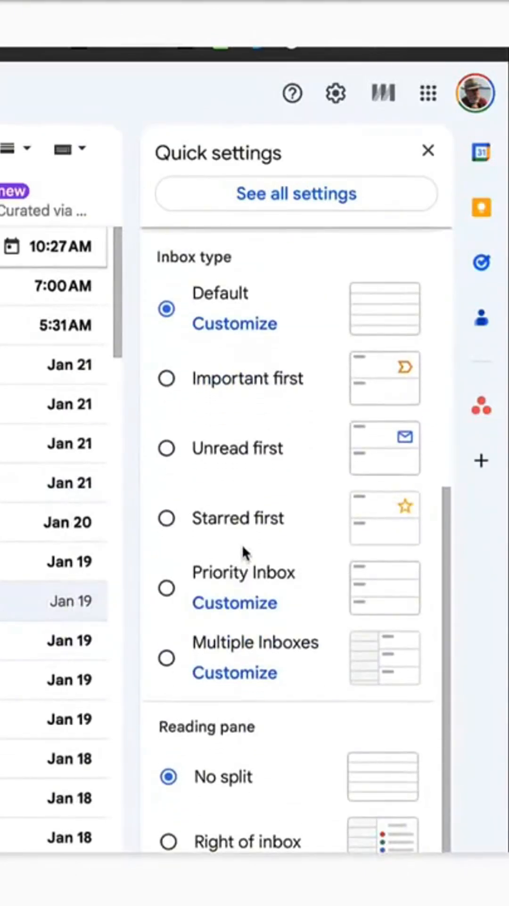
{"action": "left_click", "coordinate": [429, 151]}
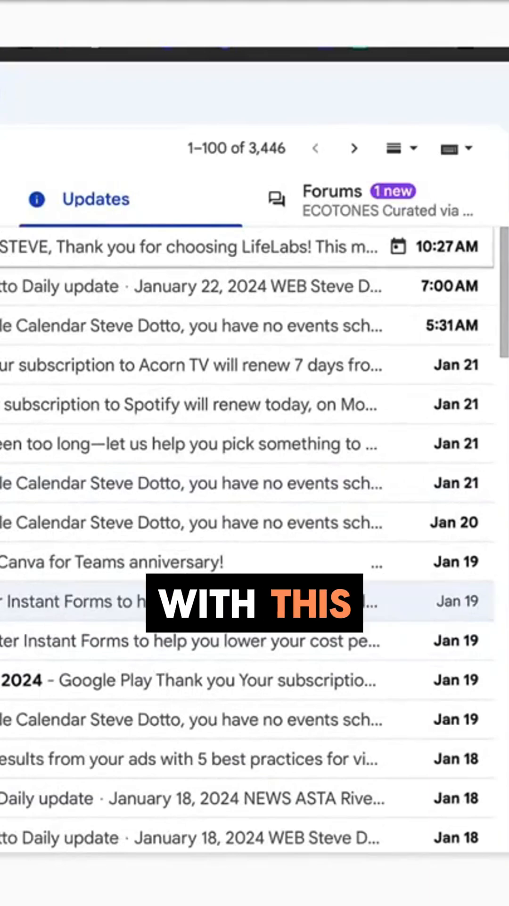
{"action": "mouse_move", "coordinate": [123, 355]}
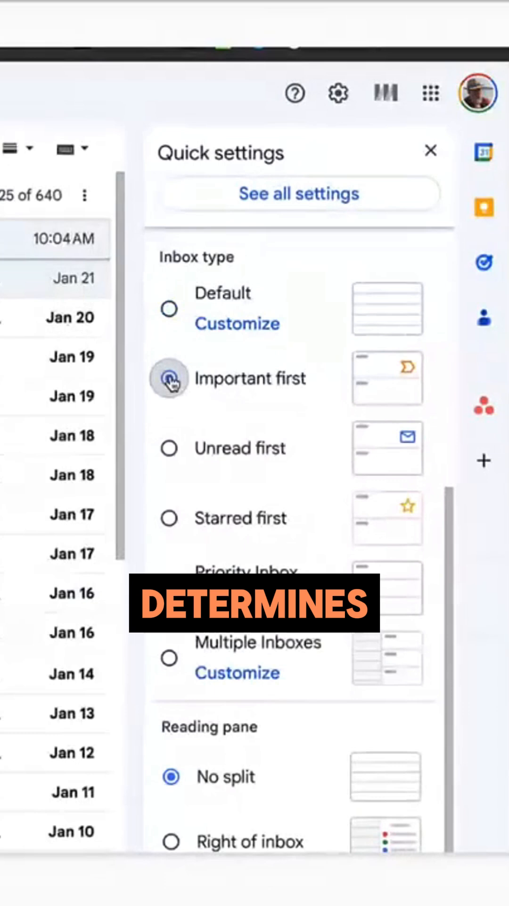
- Cycle through Important, Unread and Starred first, pick Priority Inbox, and open its Customize settings
{"action": "left_click", "coordinate": [169, 378]}
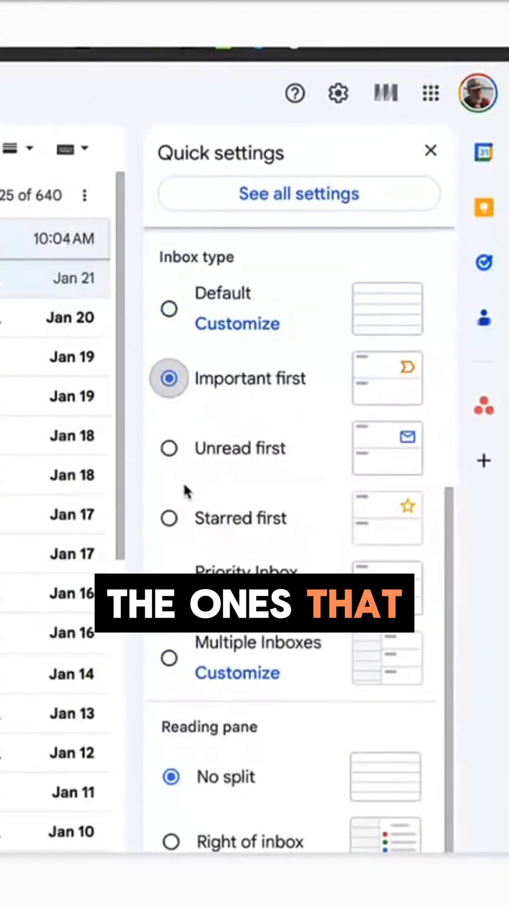
{"action": "left_click", "coordinate": [168, 448]}
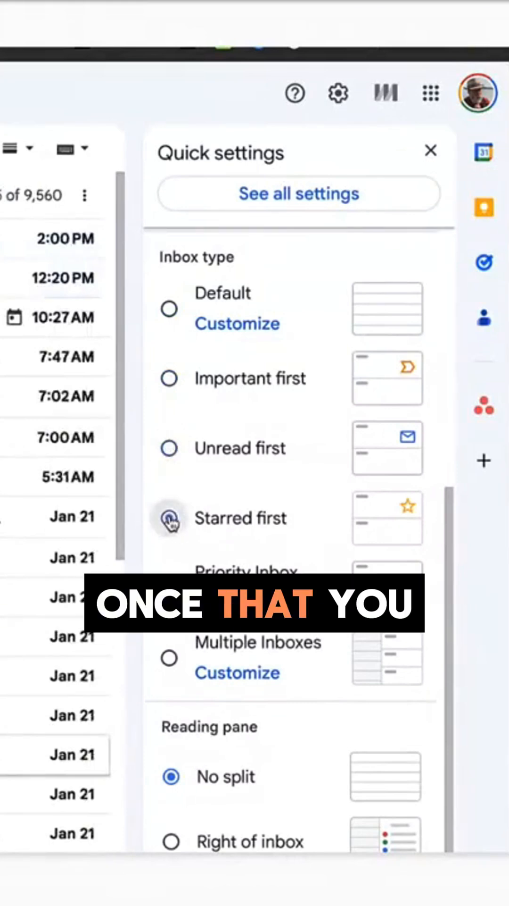
{"action": "left_click", "coordinate": [169, 519]}
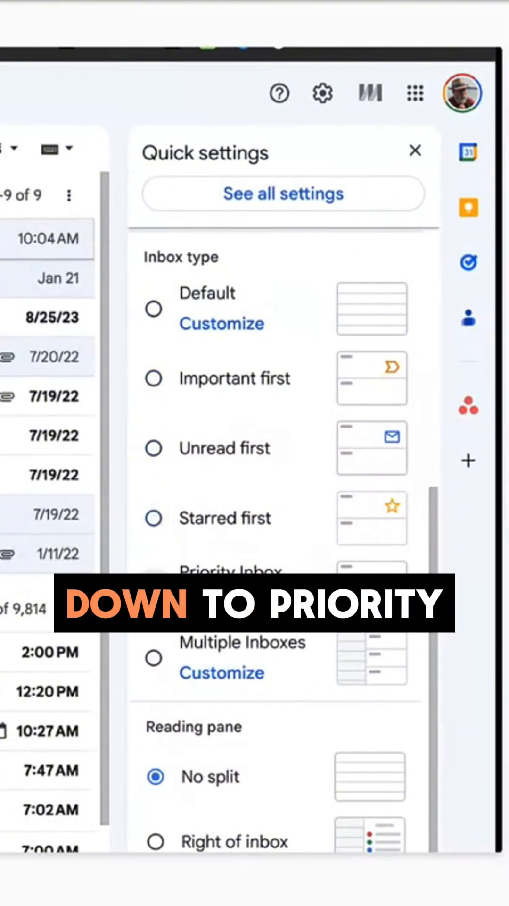
{"action": "left_click", "coordinate": [154, 587]}
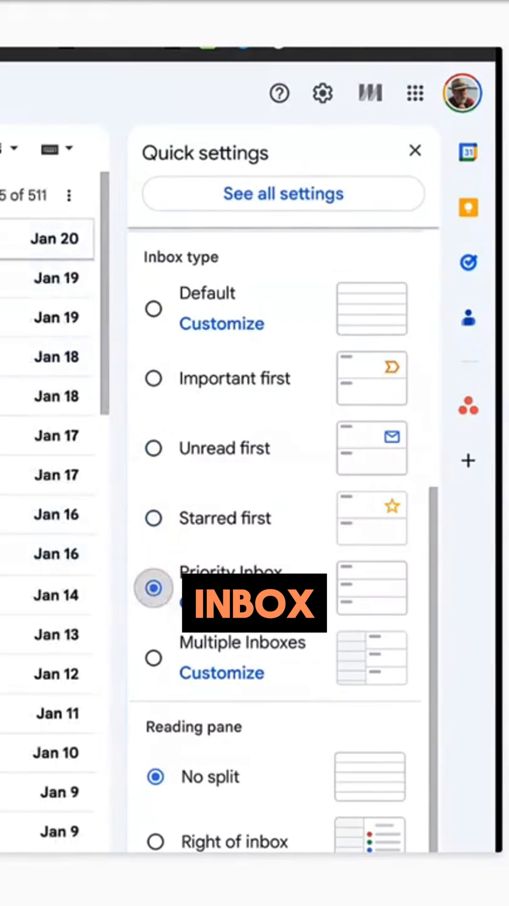
{"action": "left_click", "coordinate": [283, 193]}
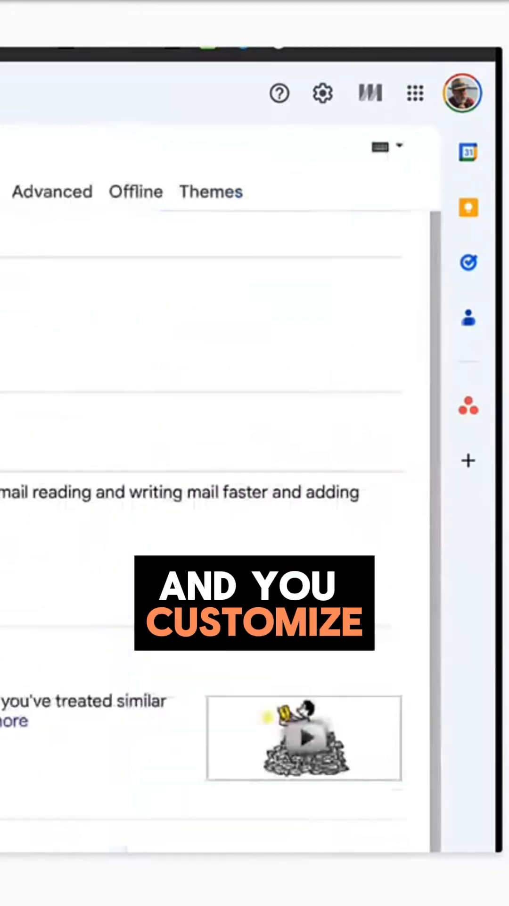